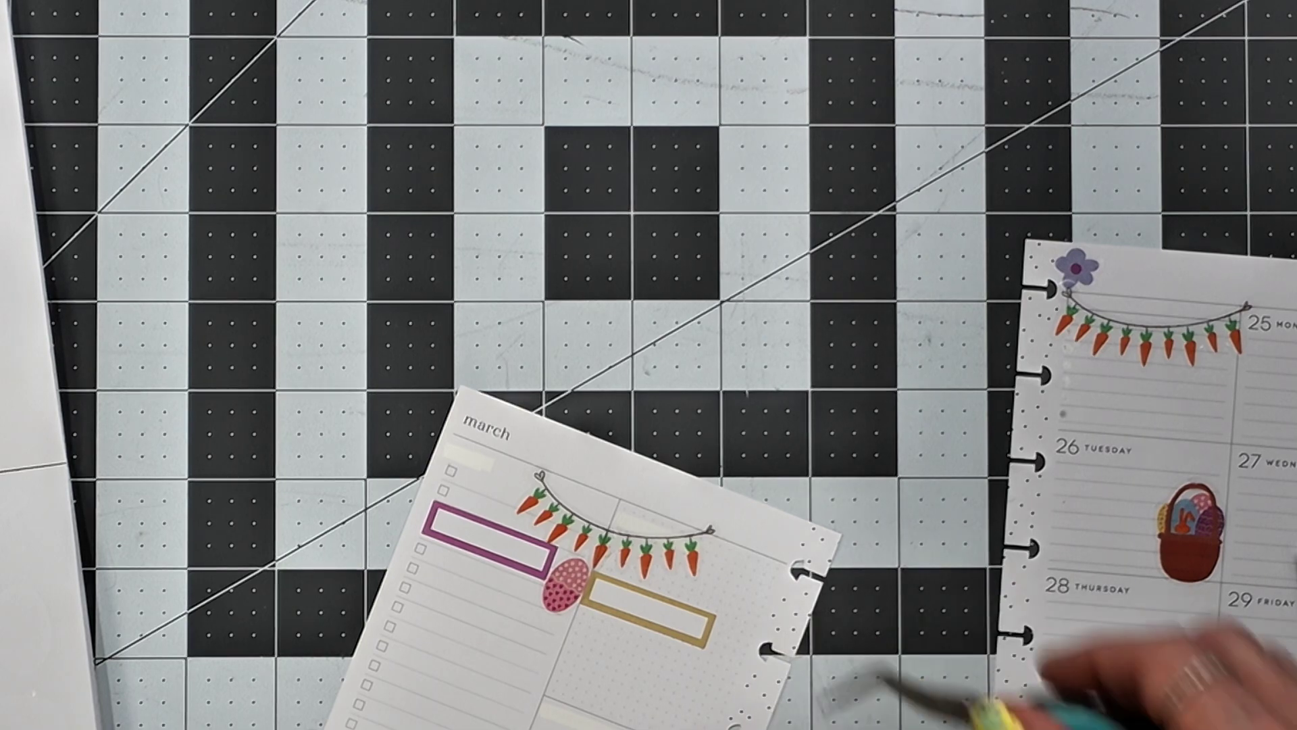
pyautogui.moveTo(578, 579); pyautogui.dragTo(563, 372)
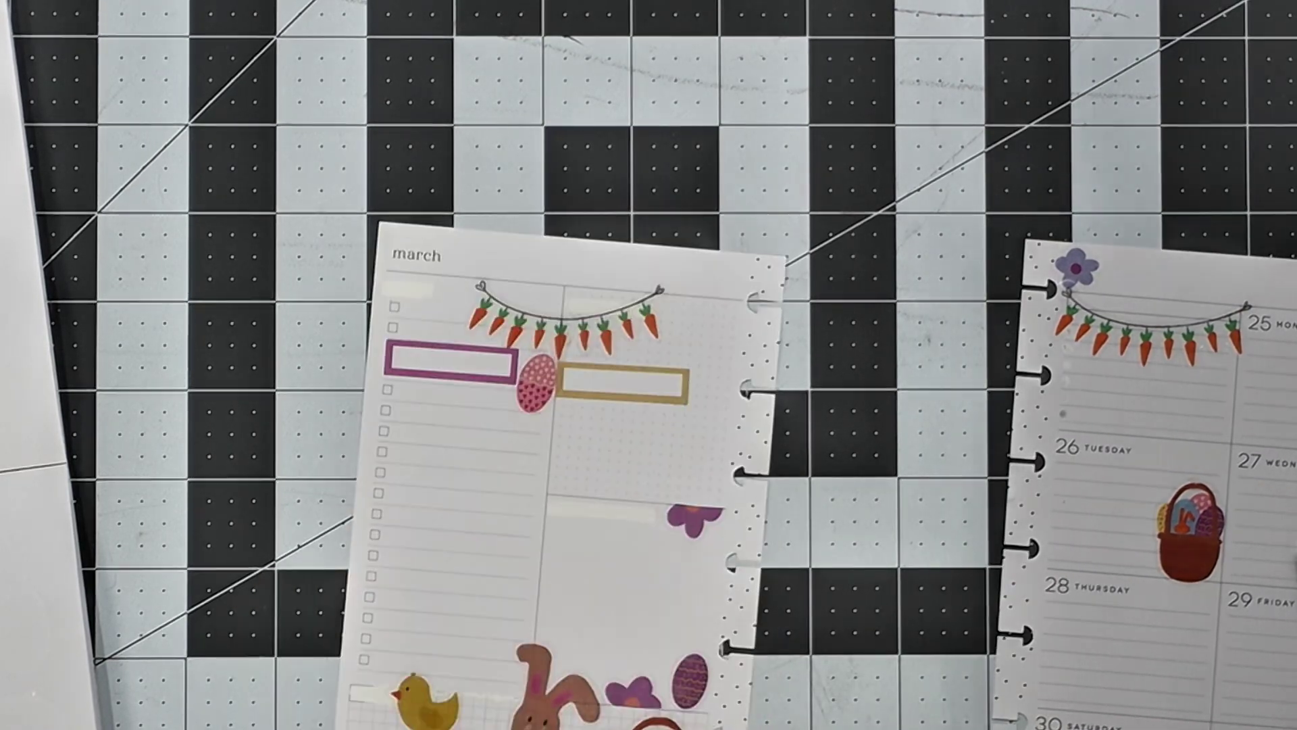